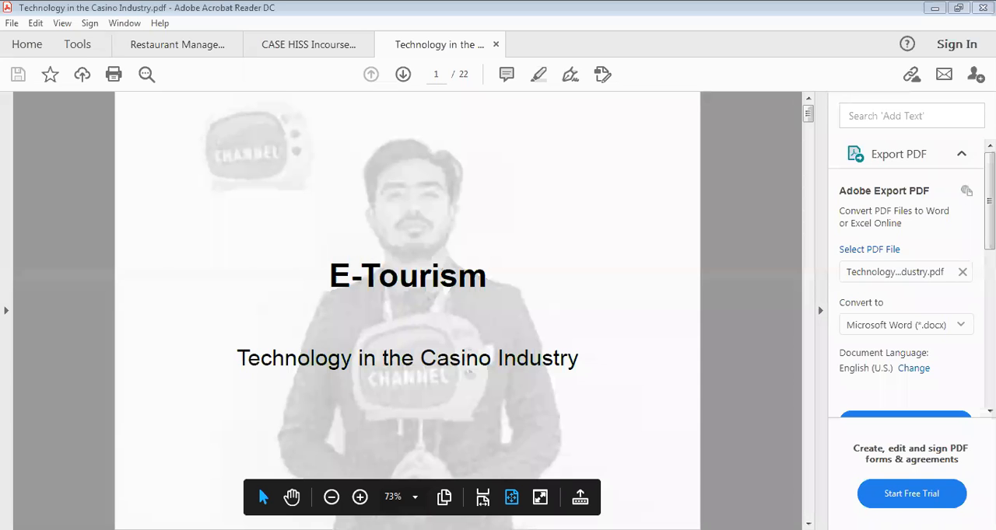
pyautogui.moveTo(825, 456)
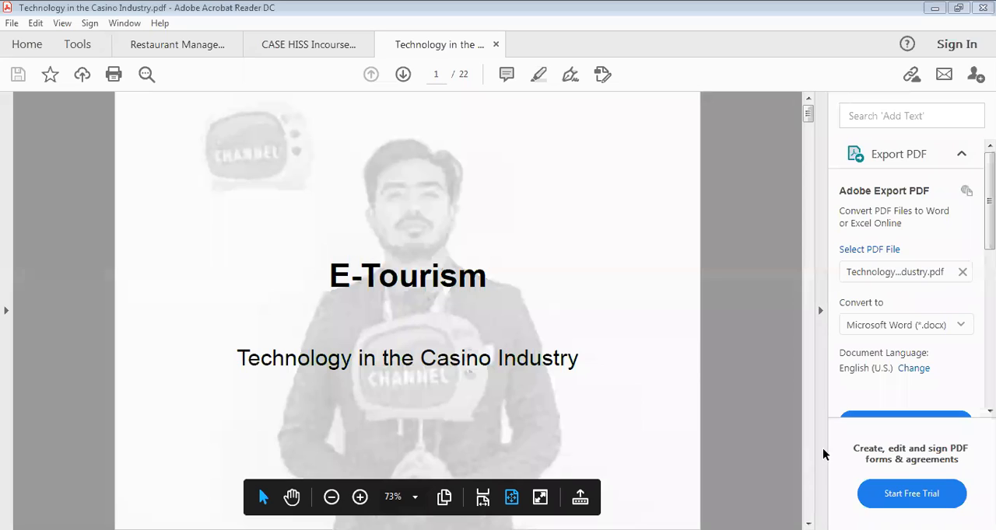
pyautogui.moveTo(644, 185)
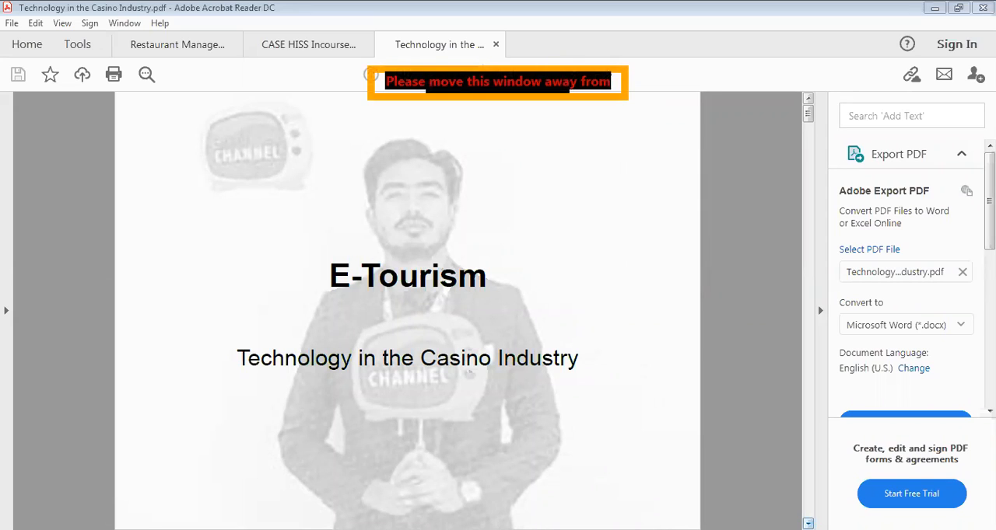
pyautogui.scroll(-3)
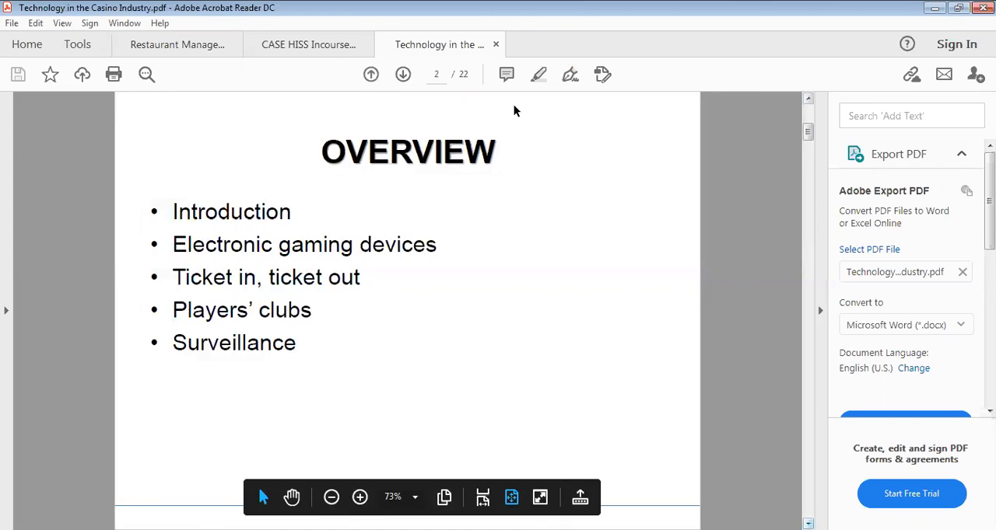
pyautogui.moveTo(454, 83)
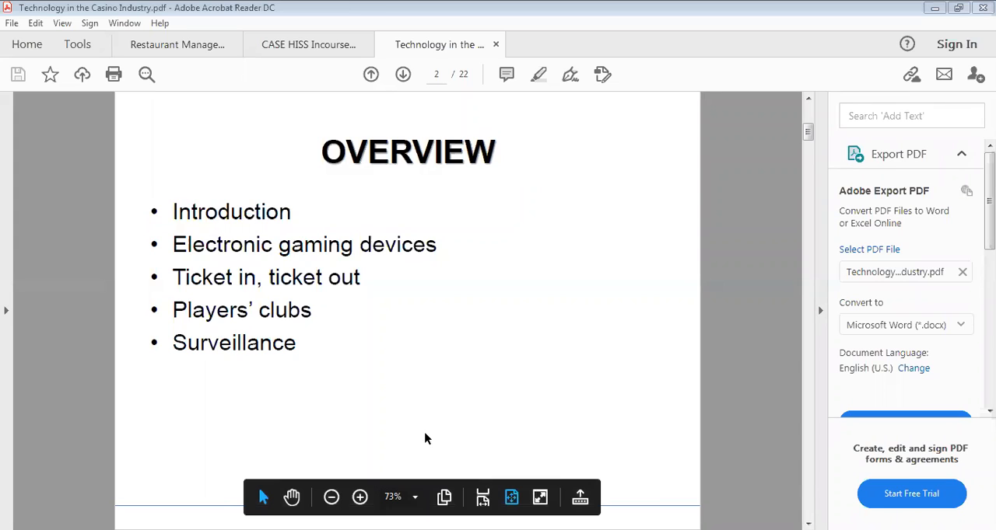
pyautogui.moveTo(425, 435)
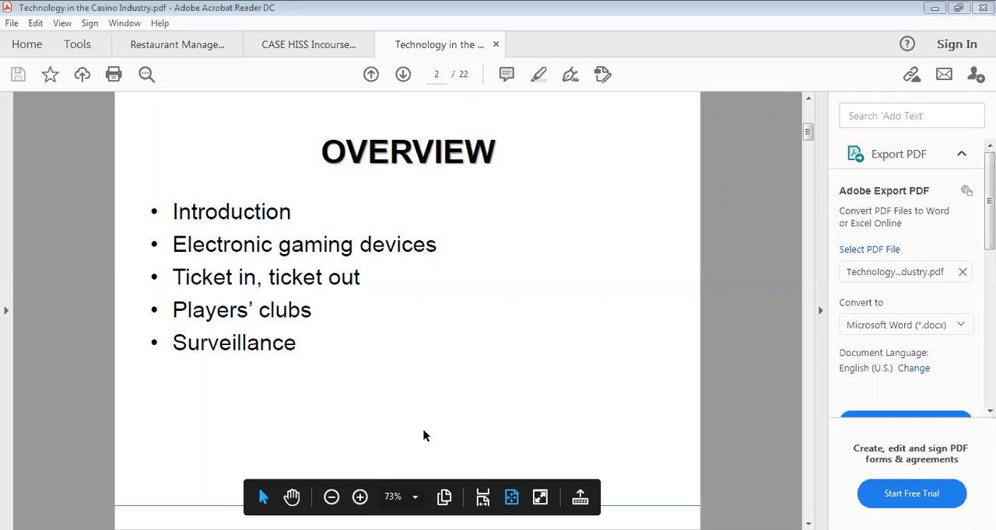
pyautogui.moveTo(404, 261)
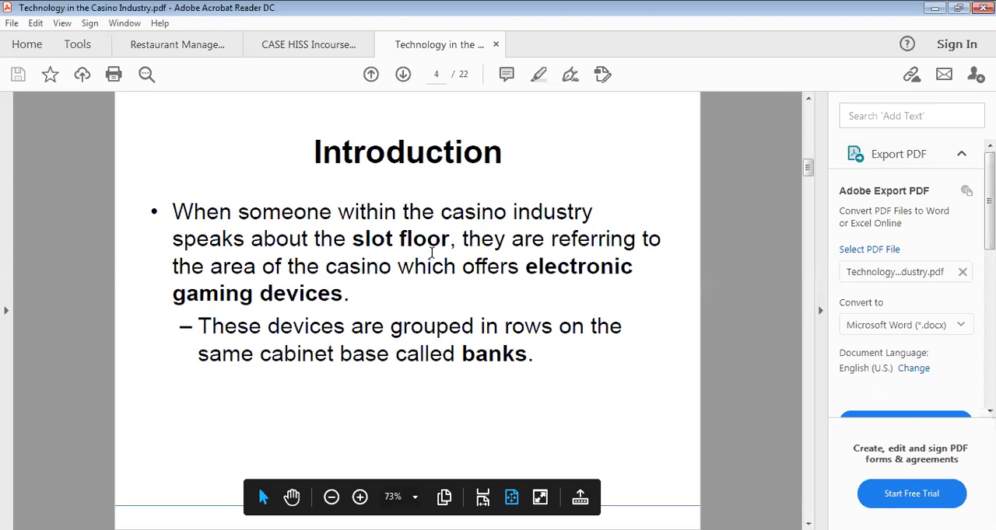
pyautogui.moveTo(392, 336)
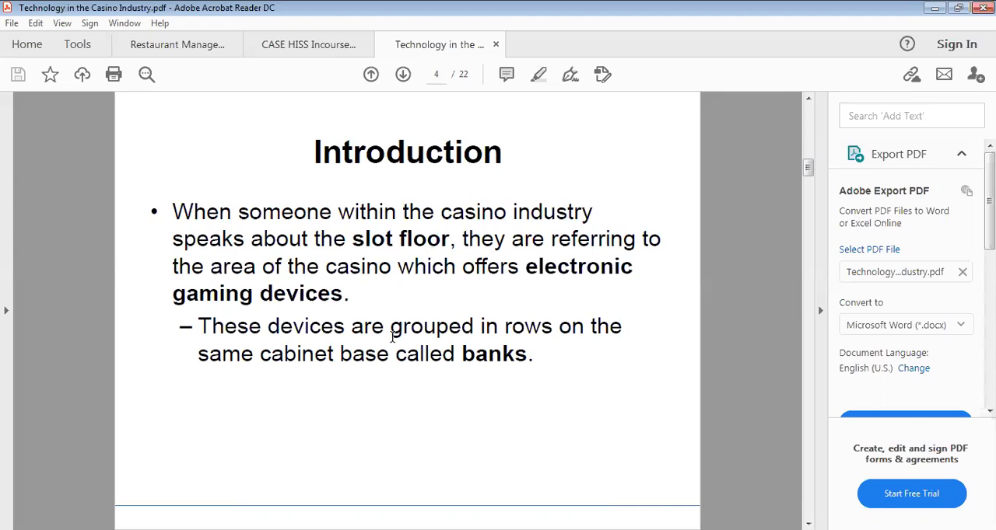
pyautogui.moveTo(541, 328)
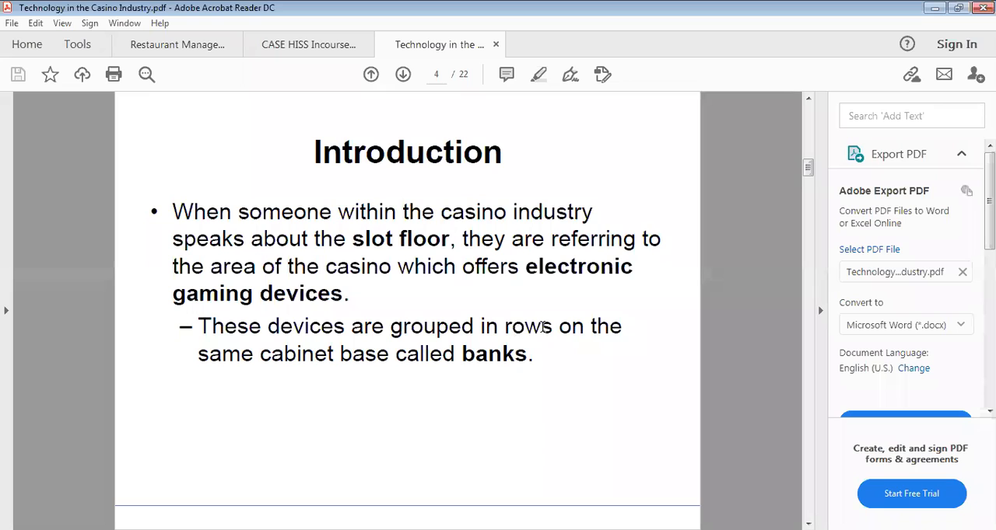
pyautogui.moveTo(295, 355)
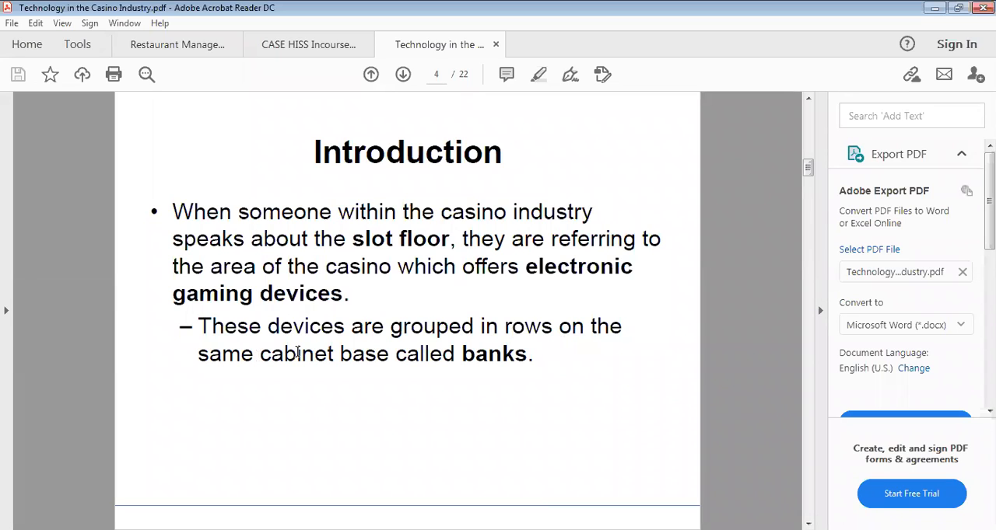
pyautogui.moveTo(448, 348)
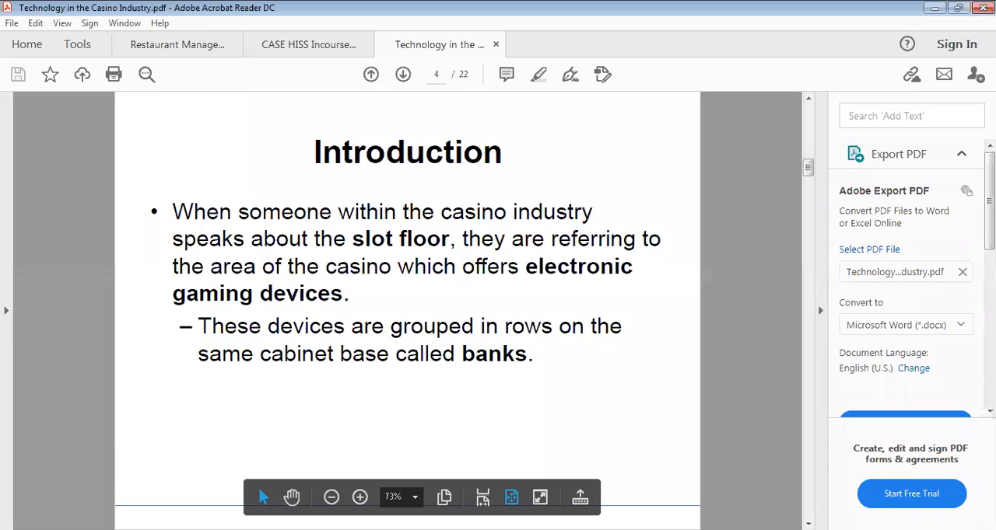
pyautogui.scroll(-3)
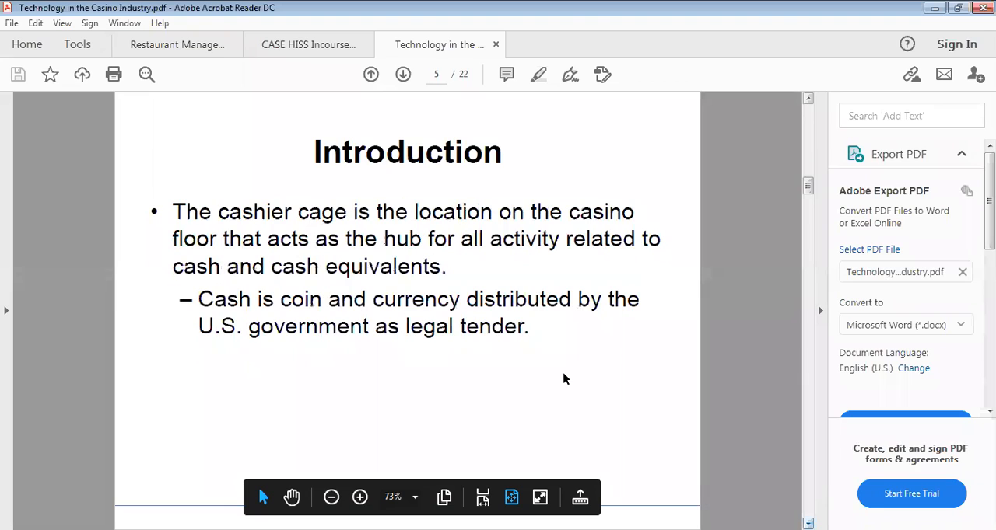
pyautogui.moveTo(361, 240)
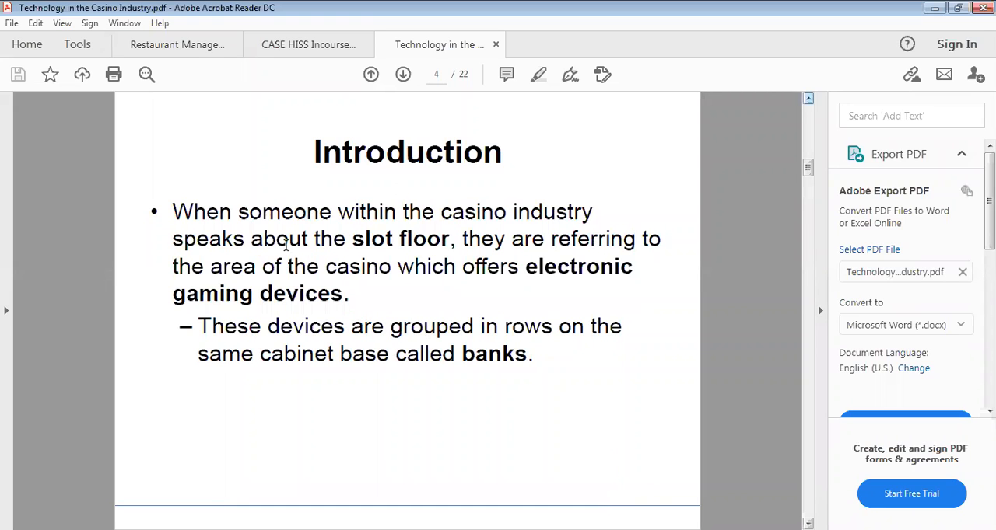
pyautogui.moveTo(333, 237)
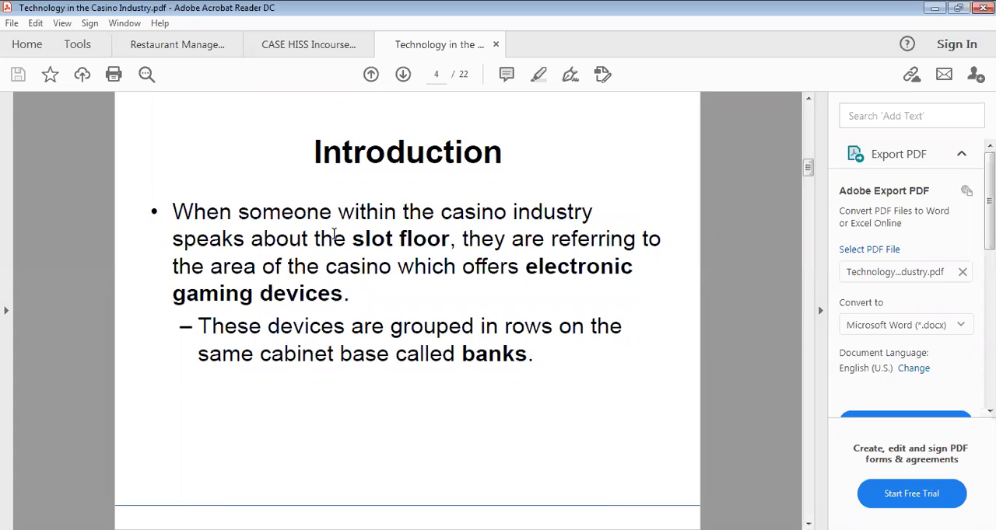
pyautogui.moveTo(398, 301)
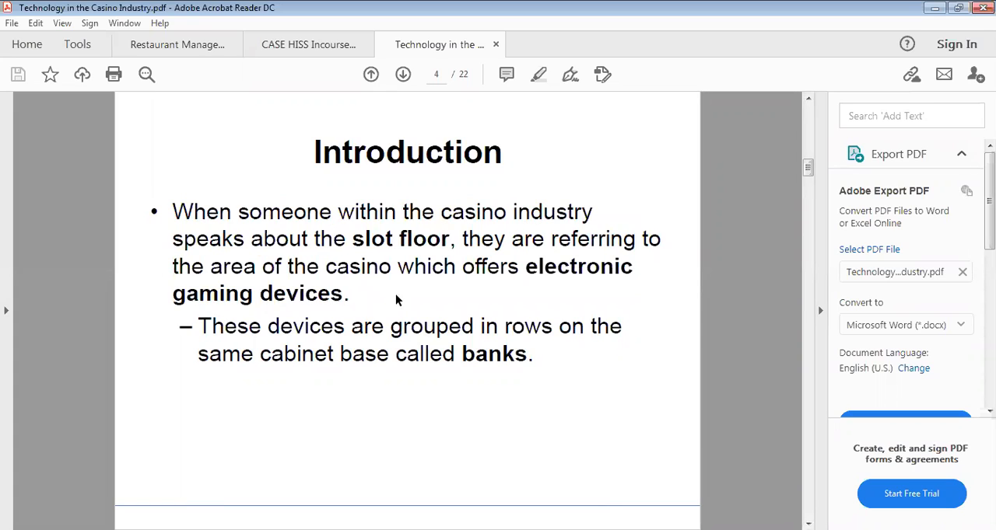
pyautogui.moveTo(302, 289)
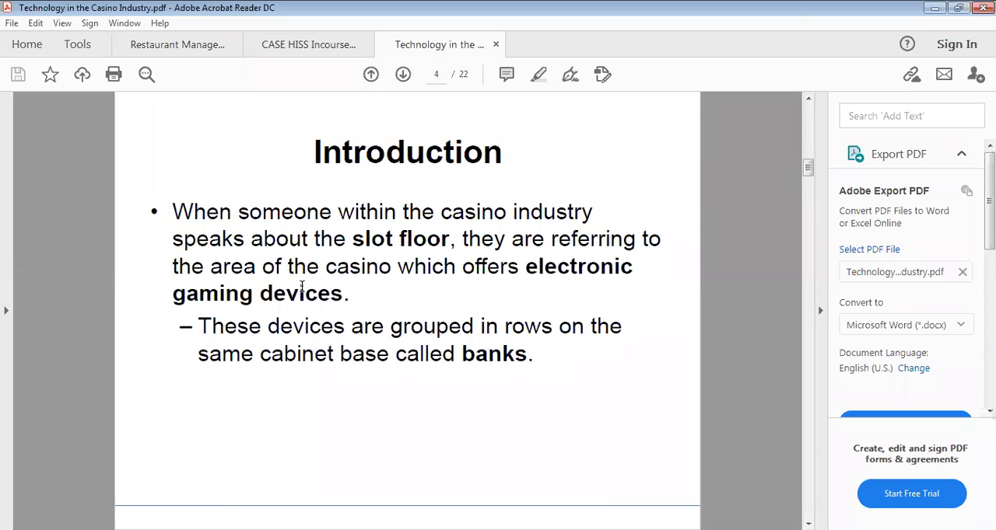
pyautogui.moveTo(323, 295)
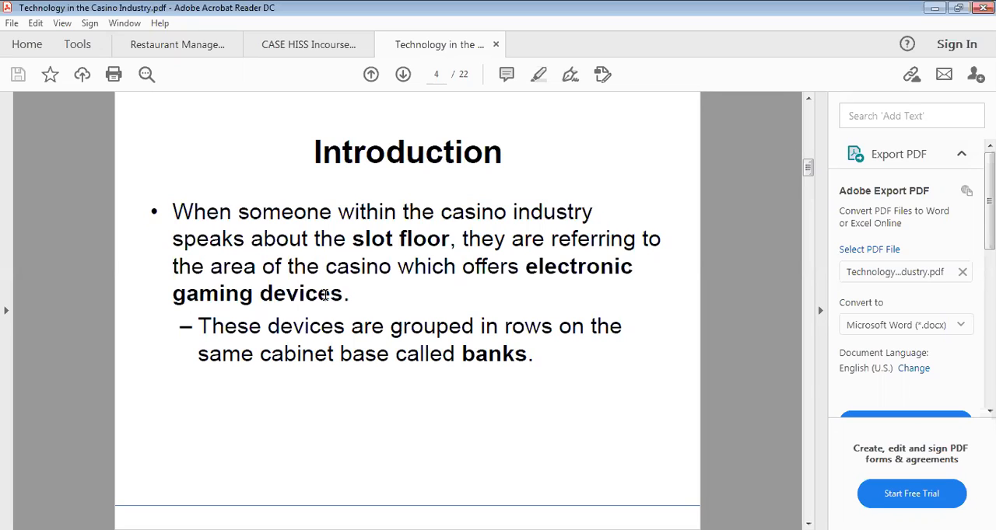
pyautogui.moveTo(340, 293)
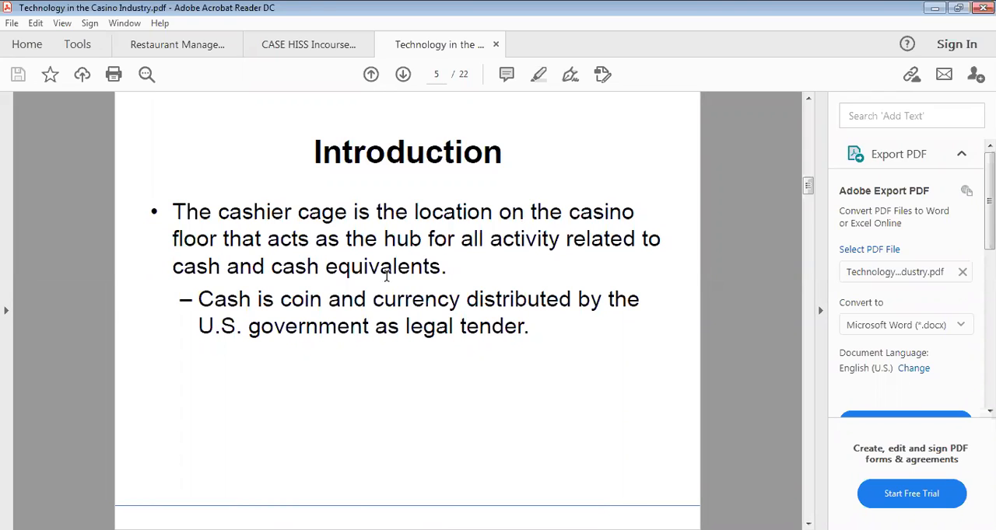
pyautogui.moveTo(784, 438)
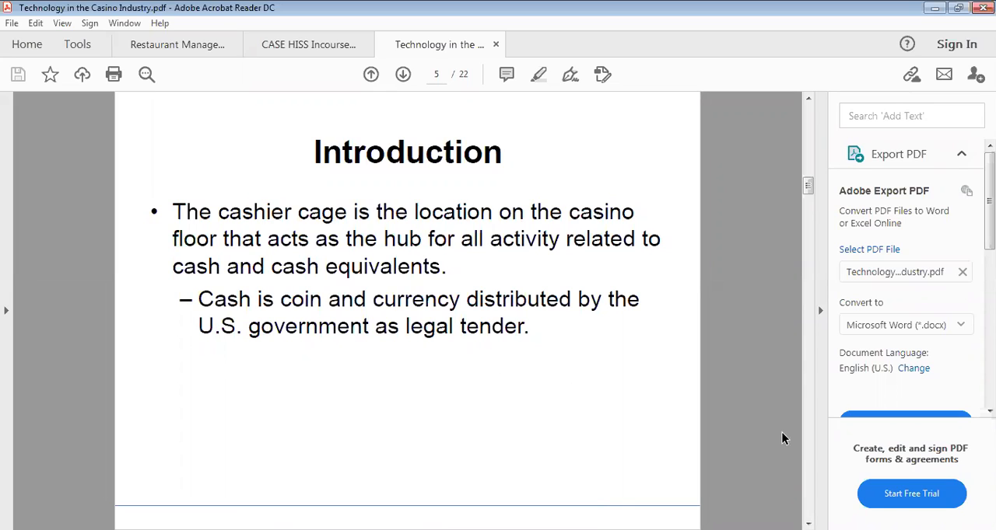
pyautogui.moveTo(778, 499)
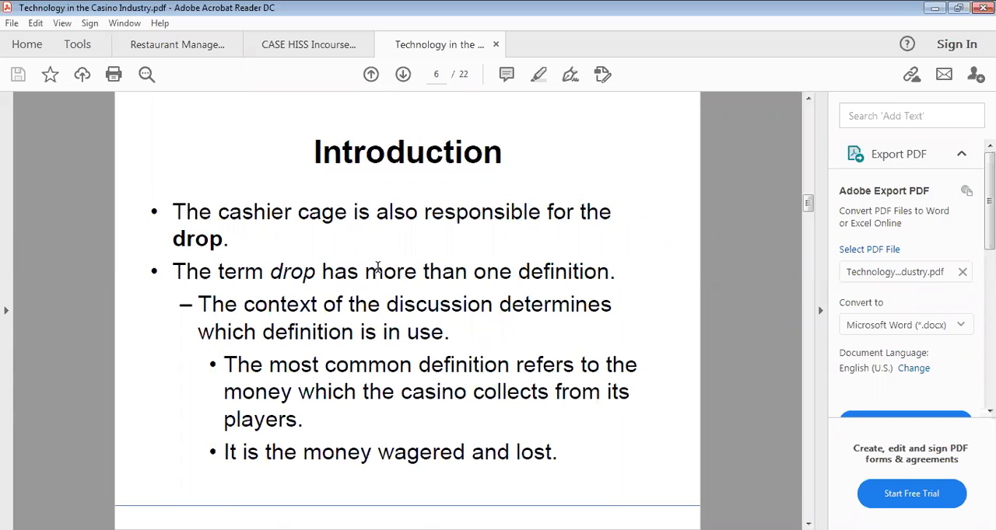
pyautogui.moveTo(359, 312)
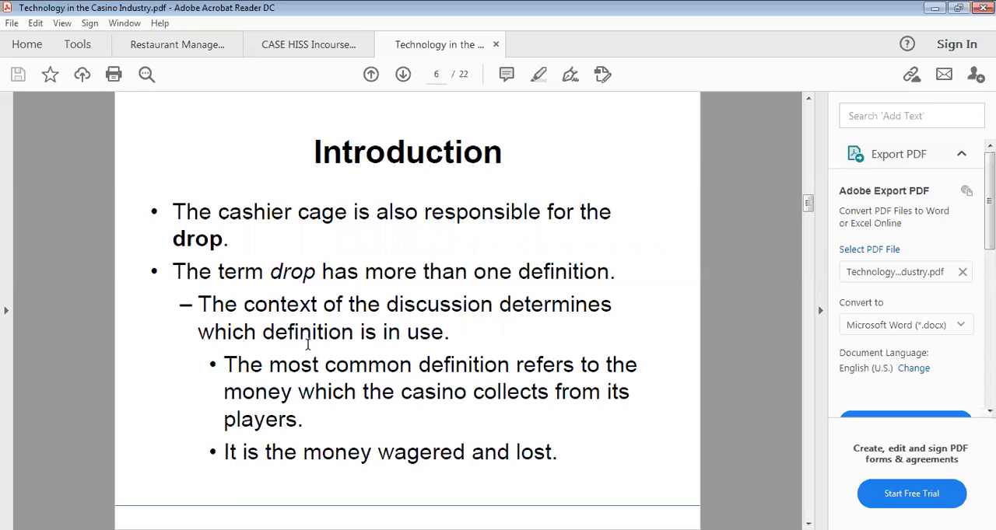
pyautogui.moveTo(358, 354)
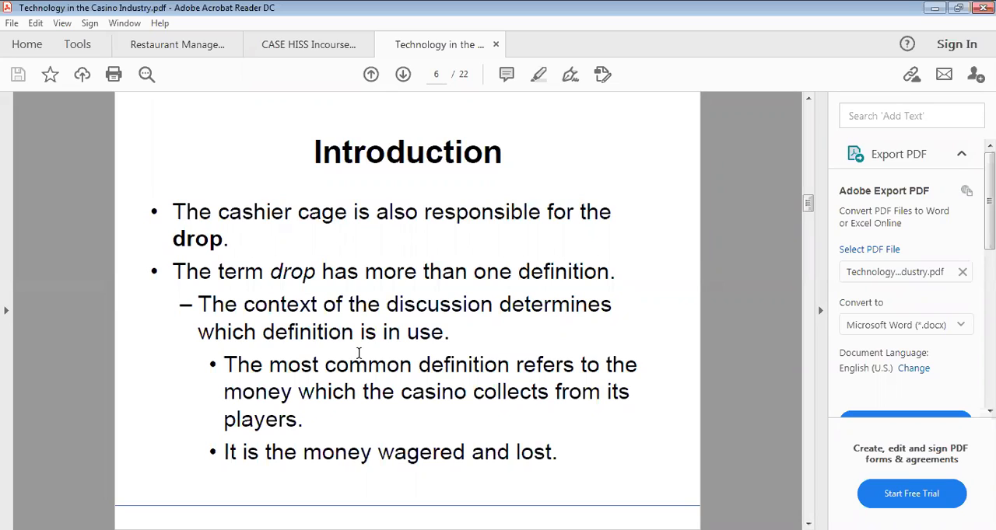
pyautogui.moveTo(809, 492)
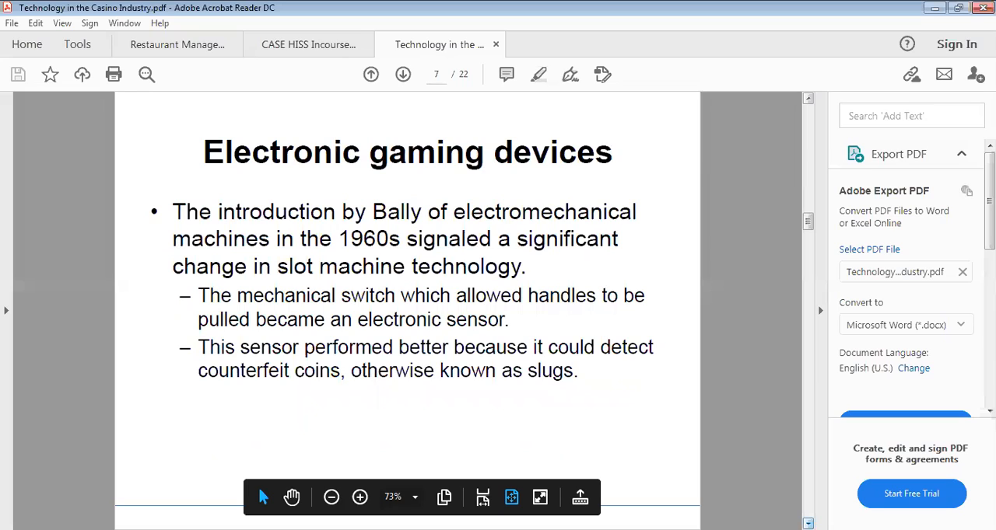
pyautogui.moveTo(588, 273)
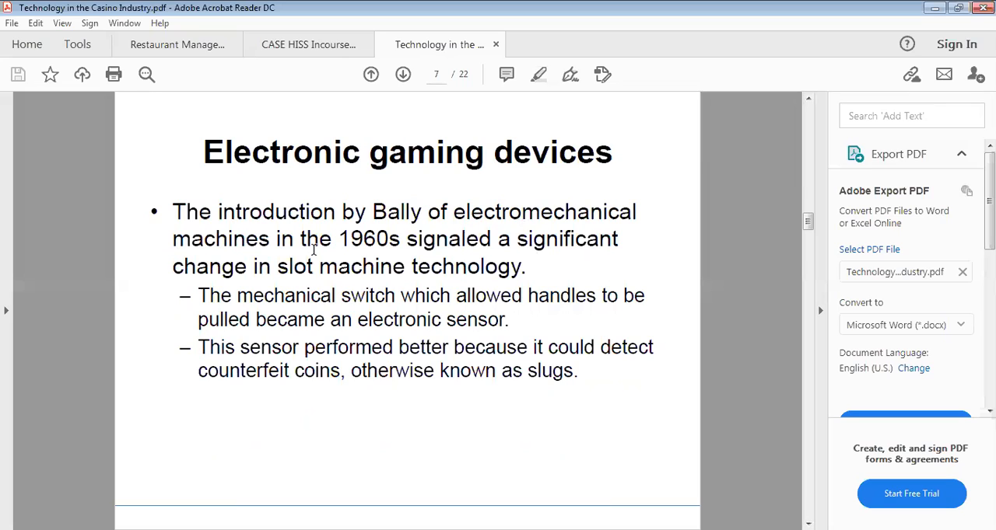
pyautogui.moveTo(376, 240)
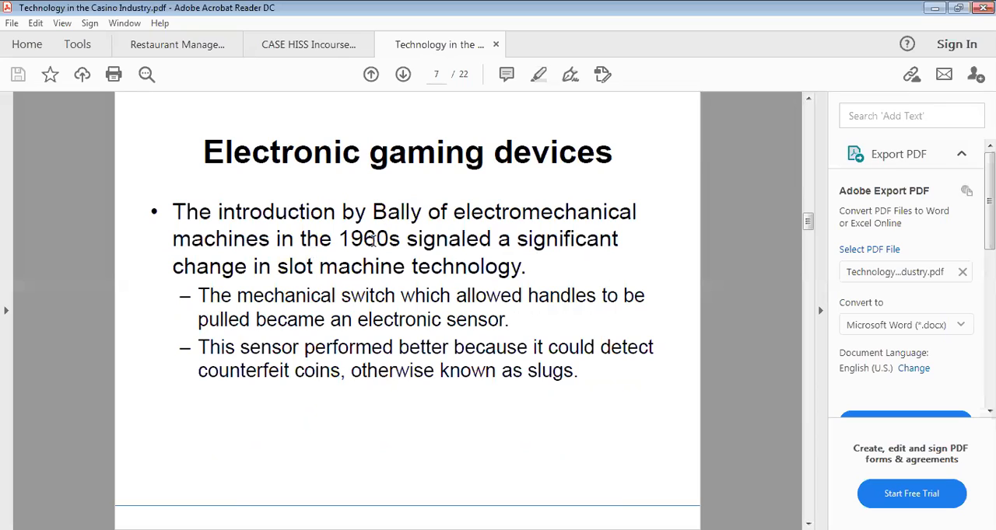
pyautogui.moveTo(364, 289)
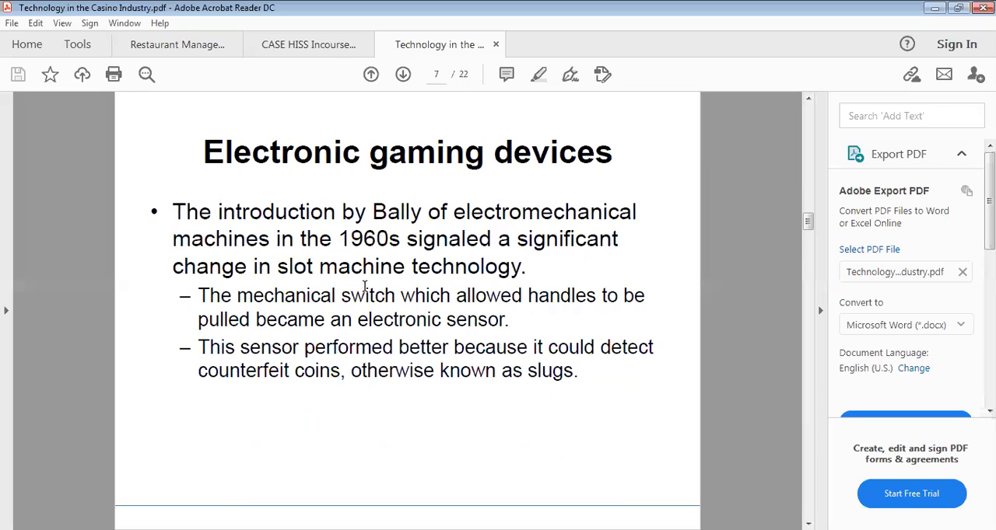
pyautogui.moveTo(417, 302)
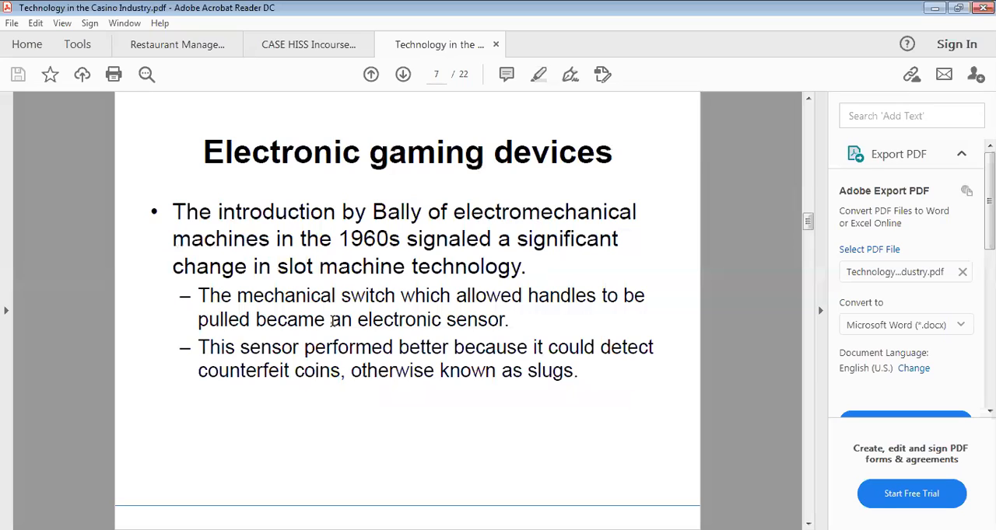
pyautogui.moveTo(344, 316)
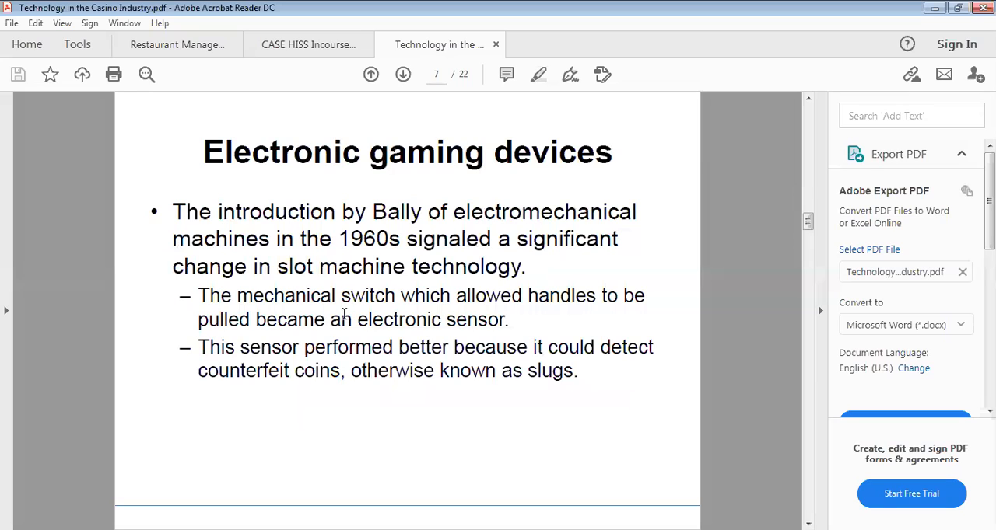
pyautogui.moveTo(261, 341)
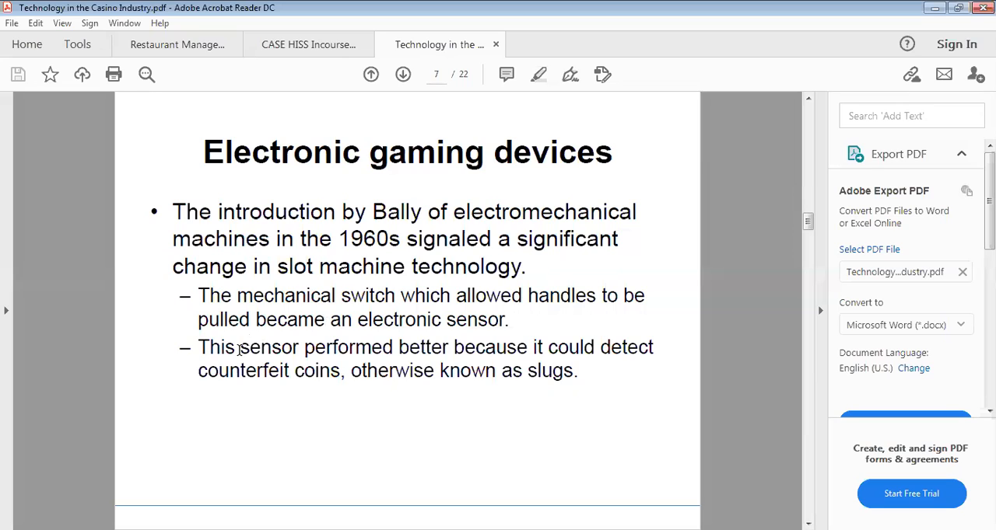
pyautogui.moveTo(706, 383)
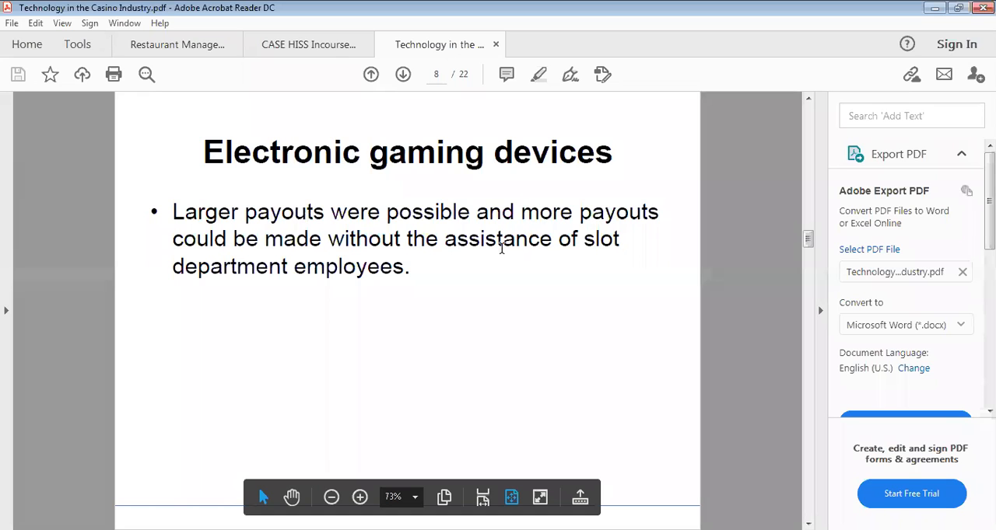
pyautogui.moveTo(557, 337)
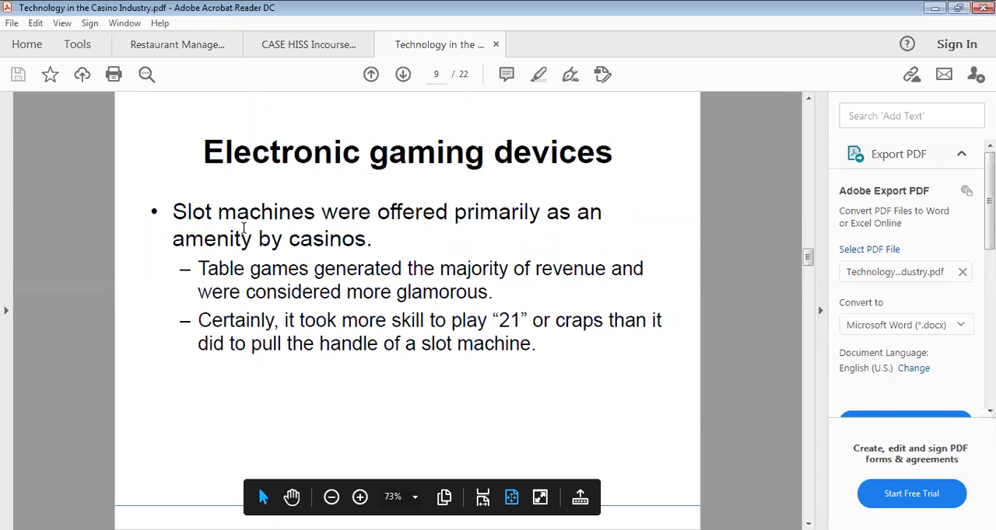
pyautogui.moveTo(281, 268)
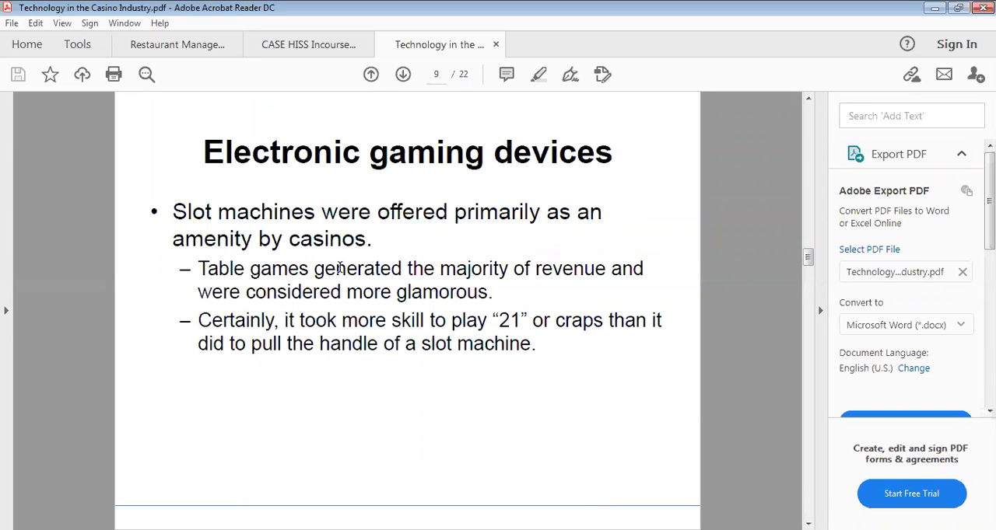
pyautogui.moveTo(227, 310)
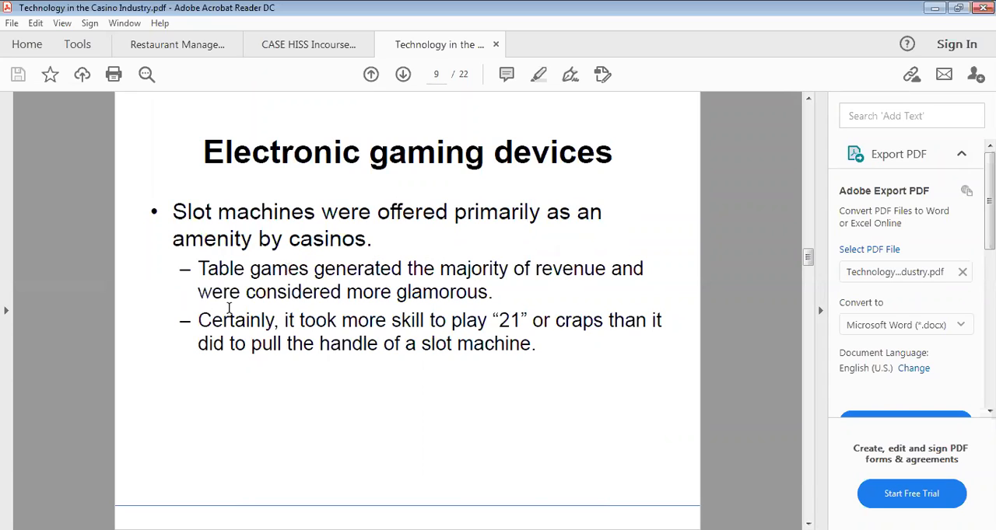
pyautogui.moveTo(437, 302)
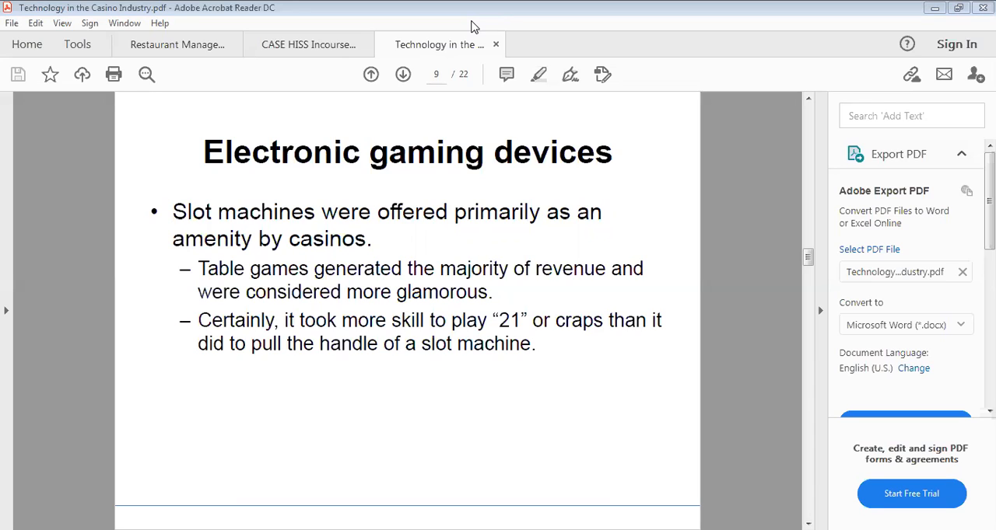
pyautogui.moveTo(577, 143)
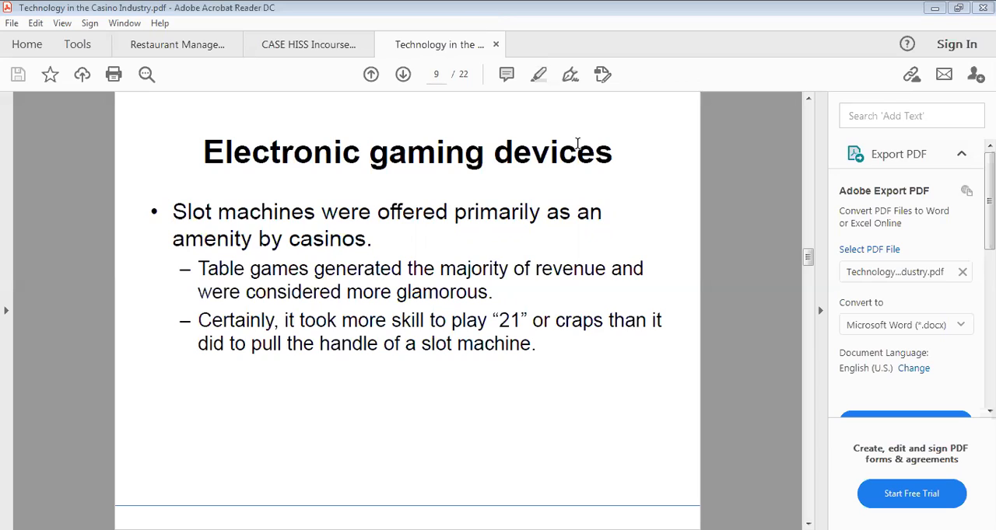
pyautogui.moveTo(498, 23)
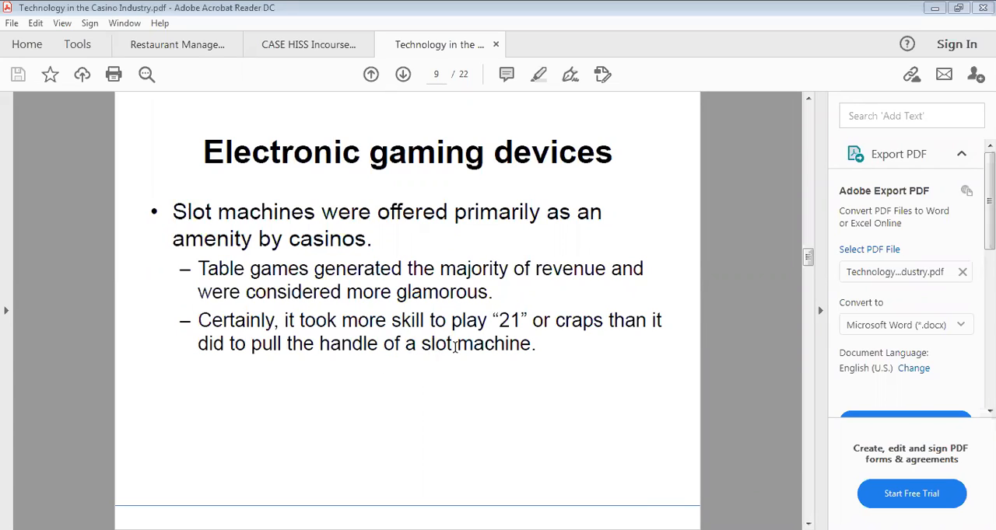
pyautogui.moveTo(423, 219)
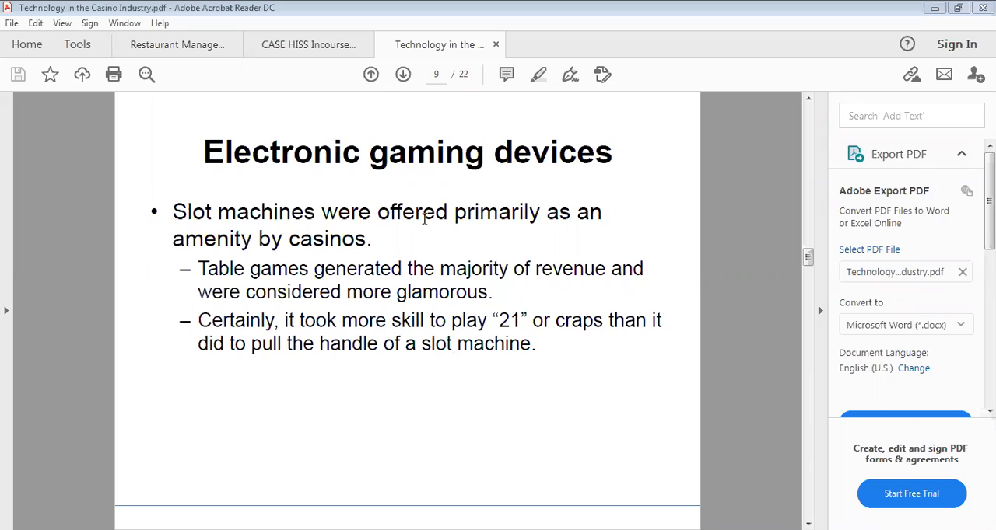
pyautogui.moveTo(319, 297)
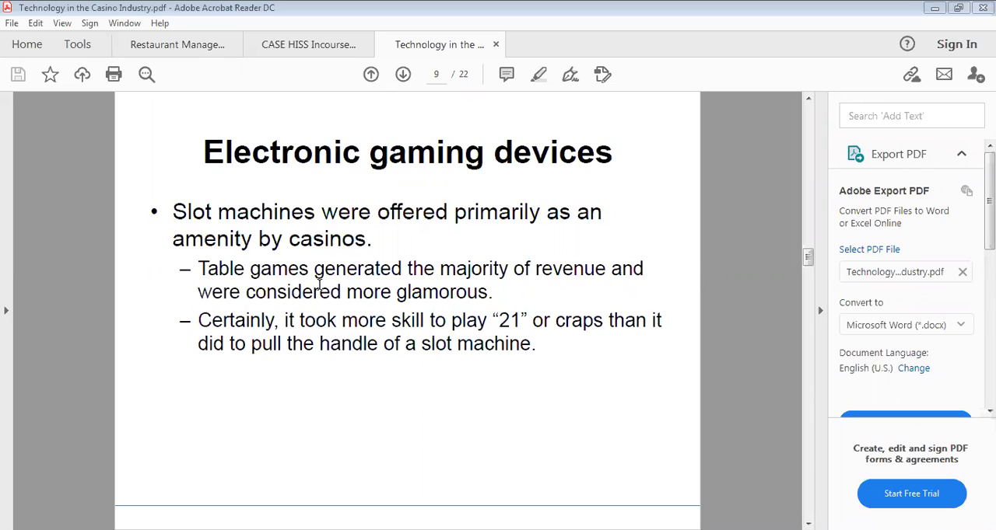
pyautogui.moveTo(666, 339)
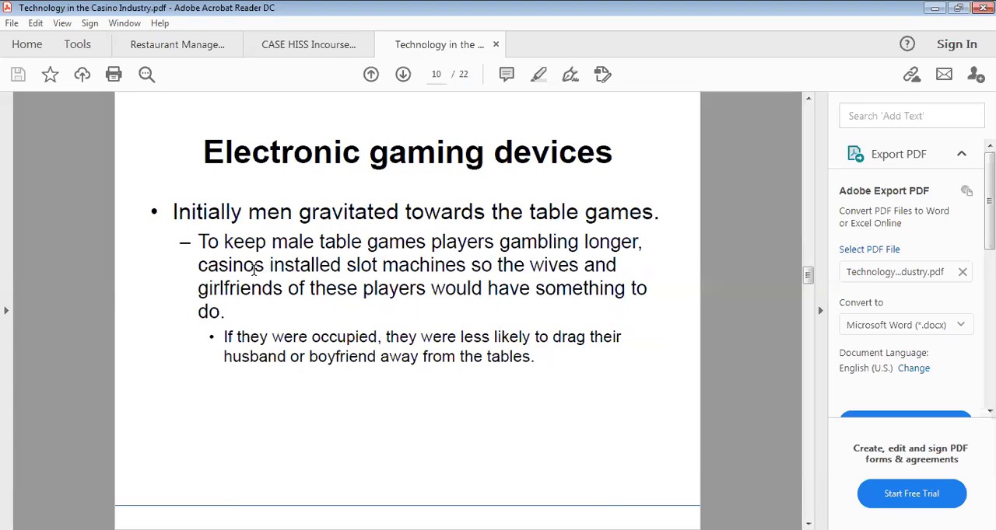
pyautogui.moveTo(479, 264)
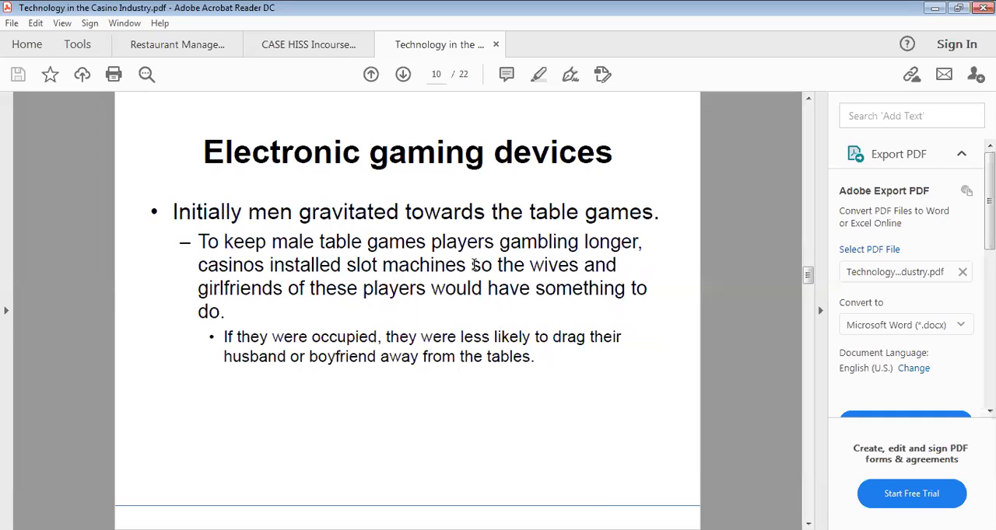
pyautogui.moveTo(265, 296)
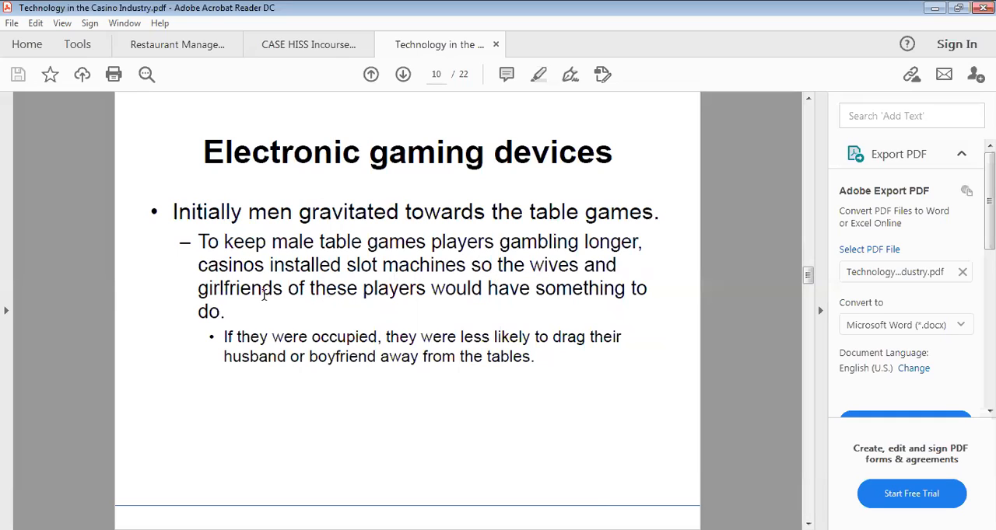
pyautogui.moveTo(568, 290)
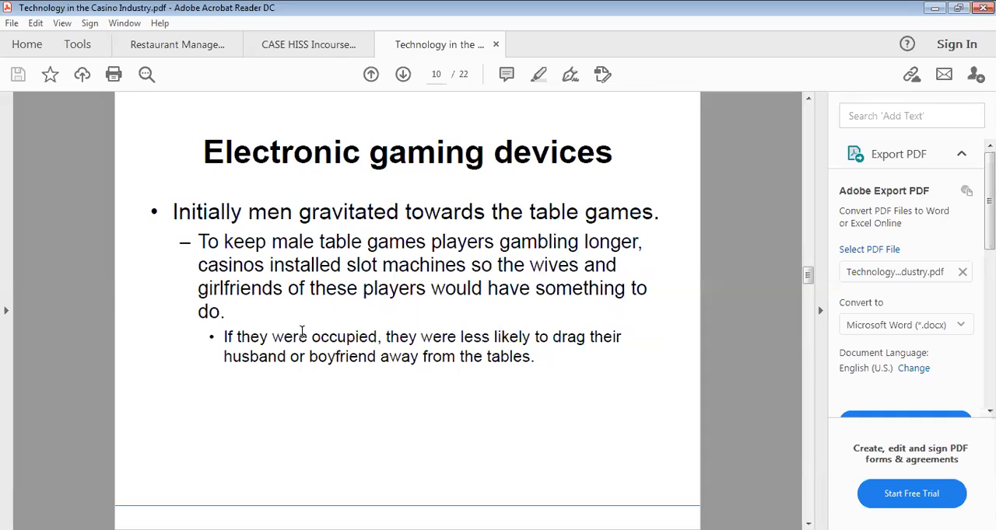
pyautogui.moveTo(429, 317)
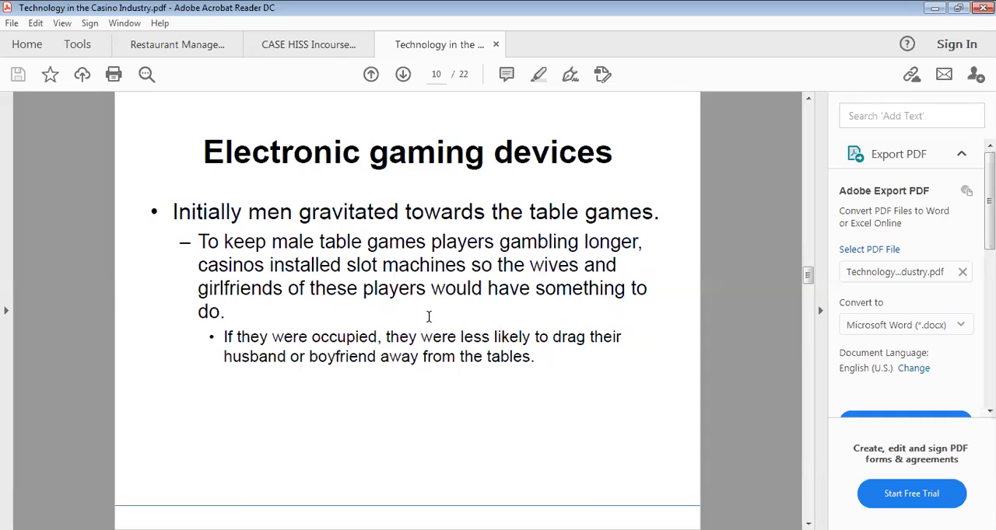
pyautogui.moveTo(545, 31)
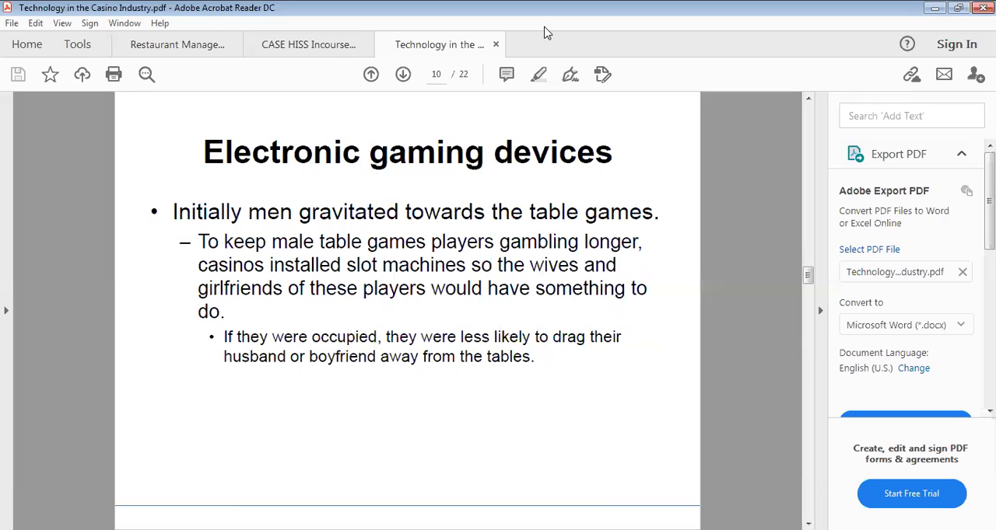
pyautogui.moveTo(445, 247)
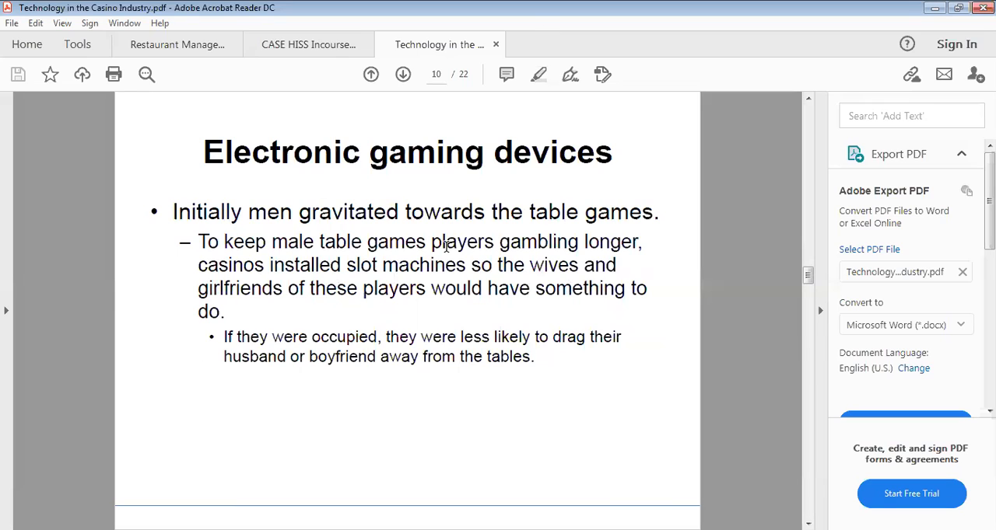